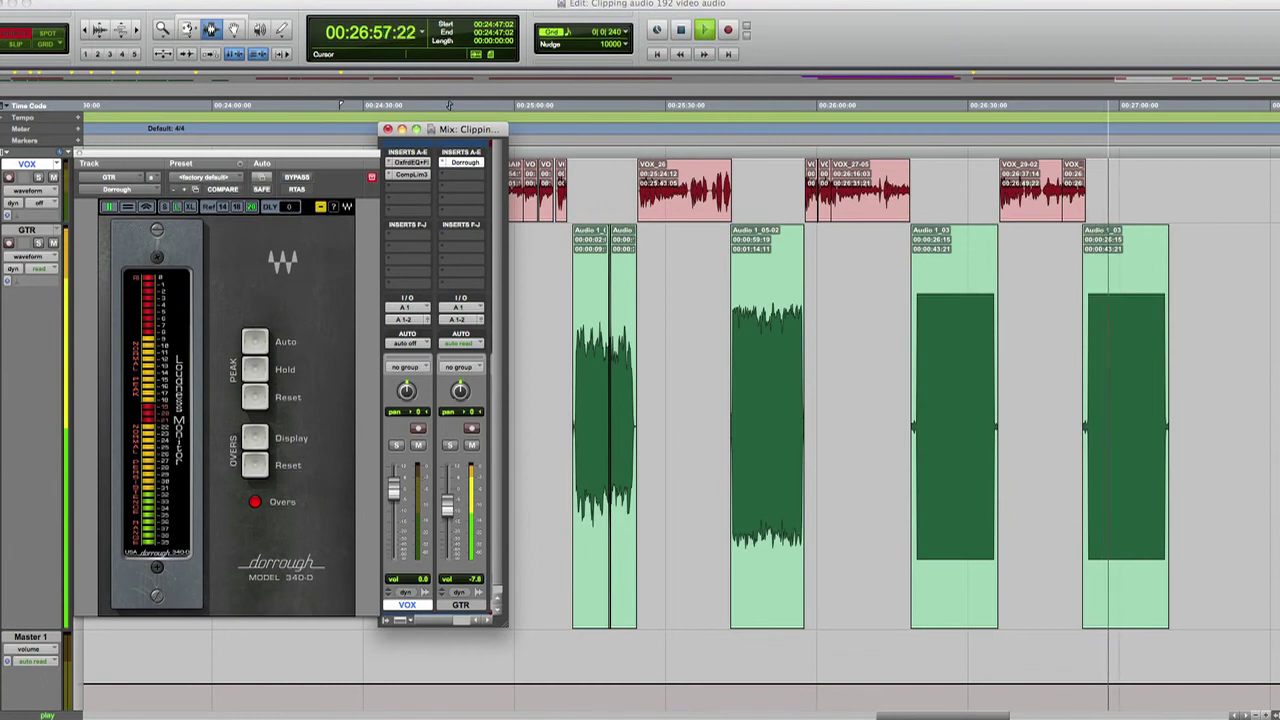
click(704, 28)
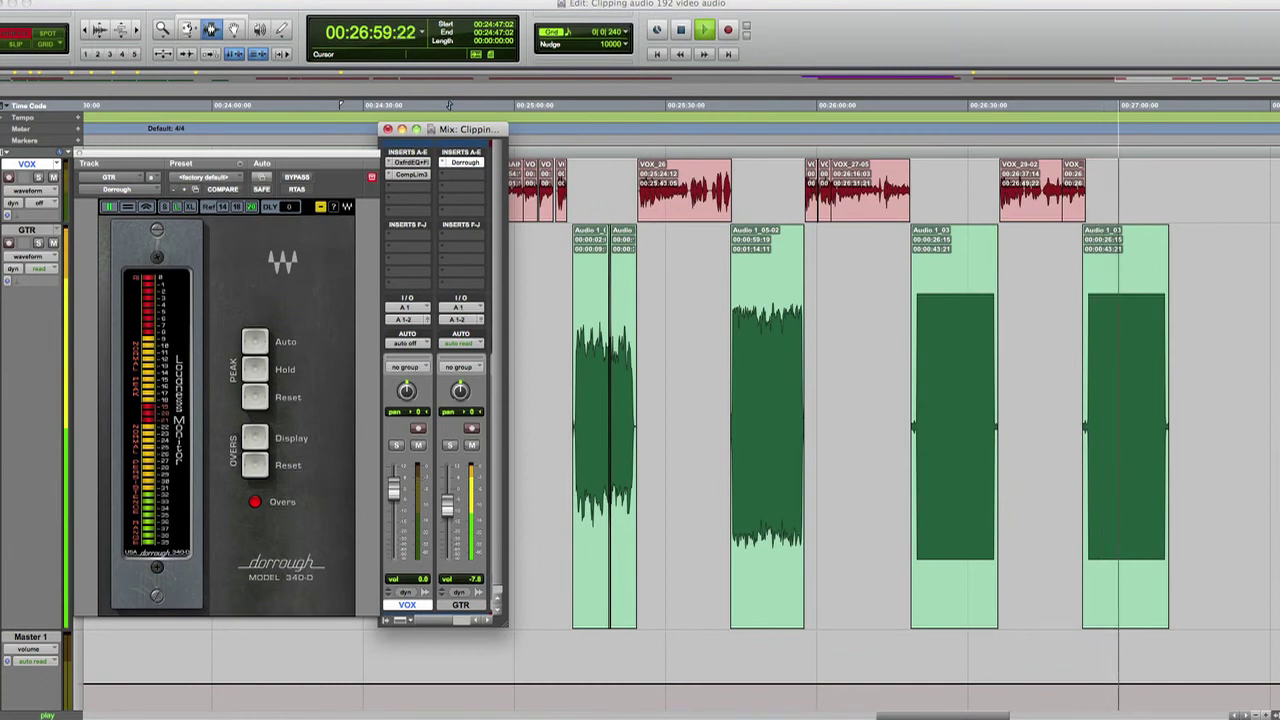